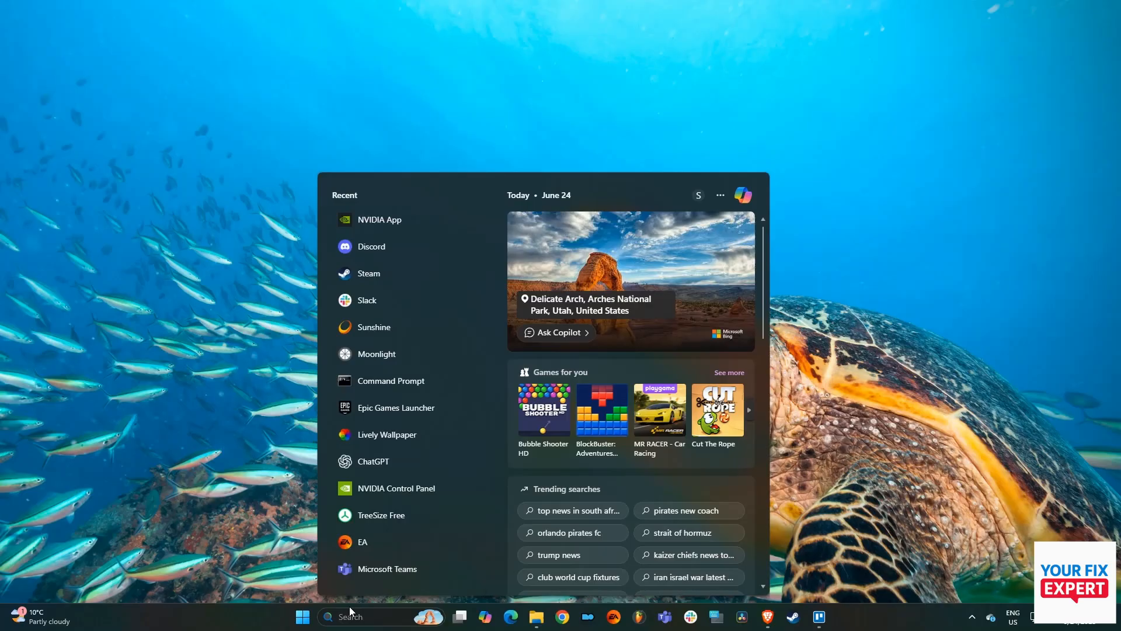
Launch the Services console from Windows Tools and select the running Windows Audio service.
type("contr")
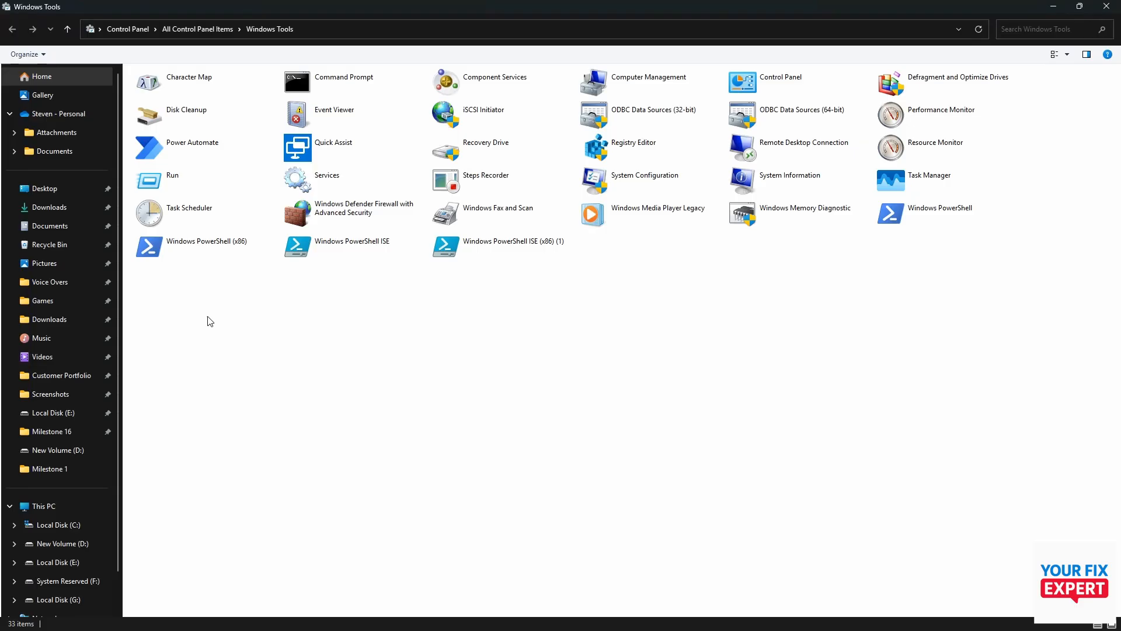
left_click(326, 175)
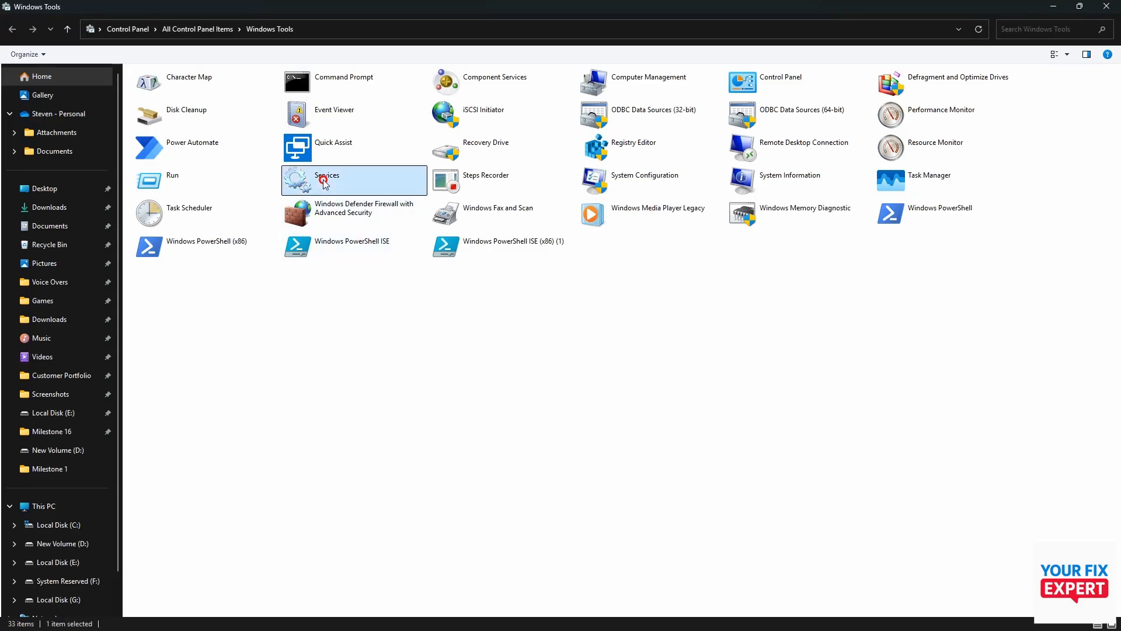
double_click(327, 175)
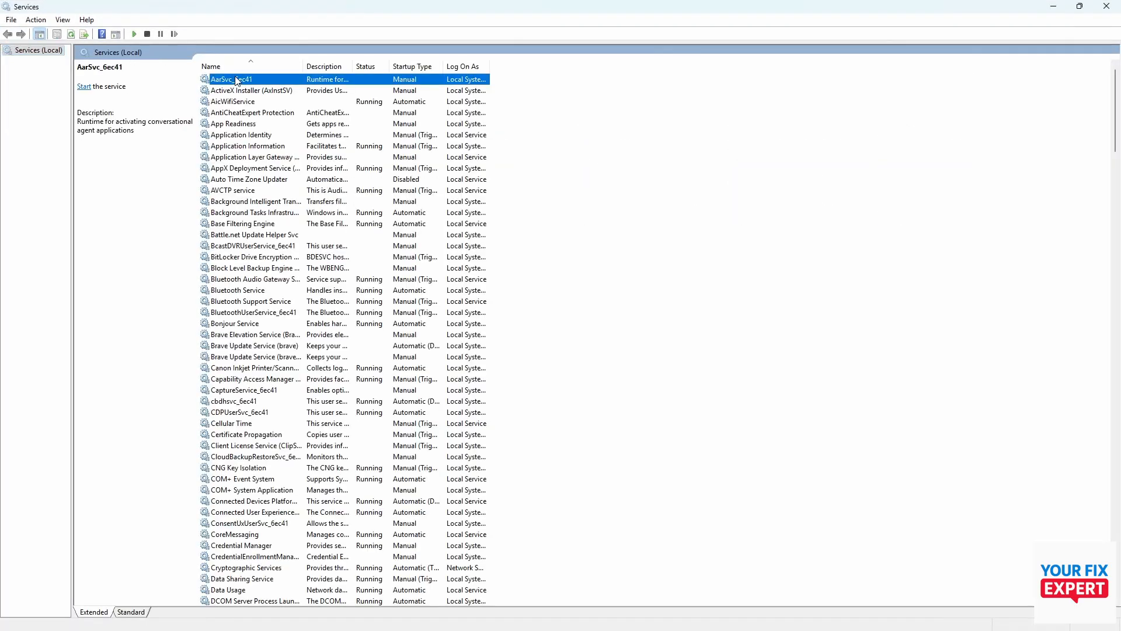
scroll("down", 3)
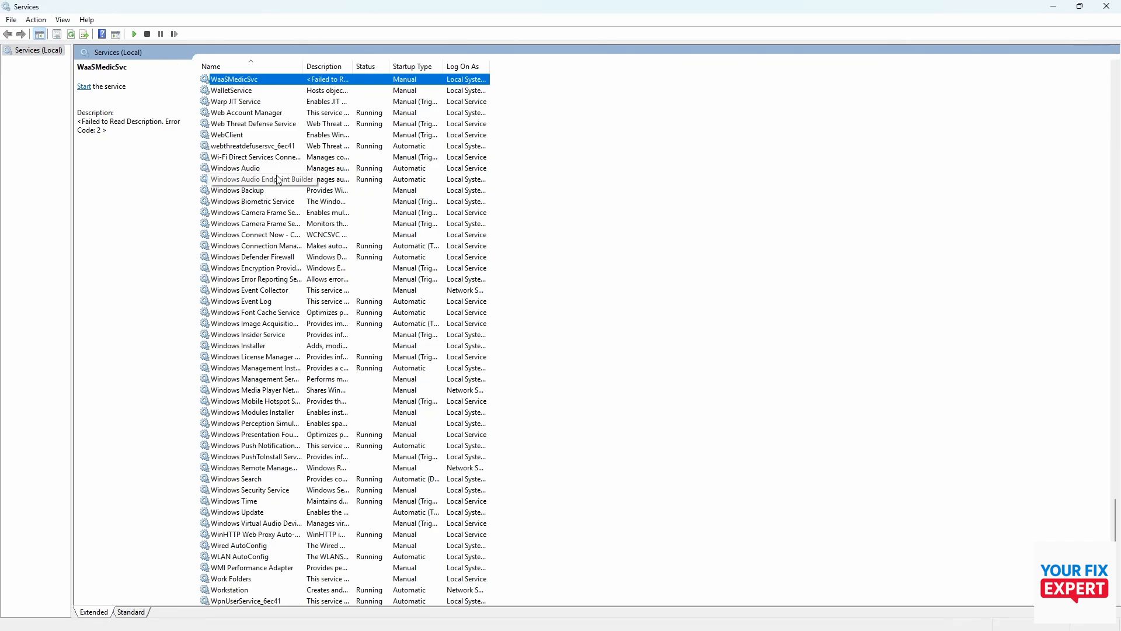
left_click(236, 169)
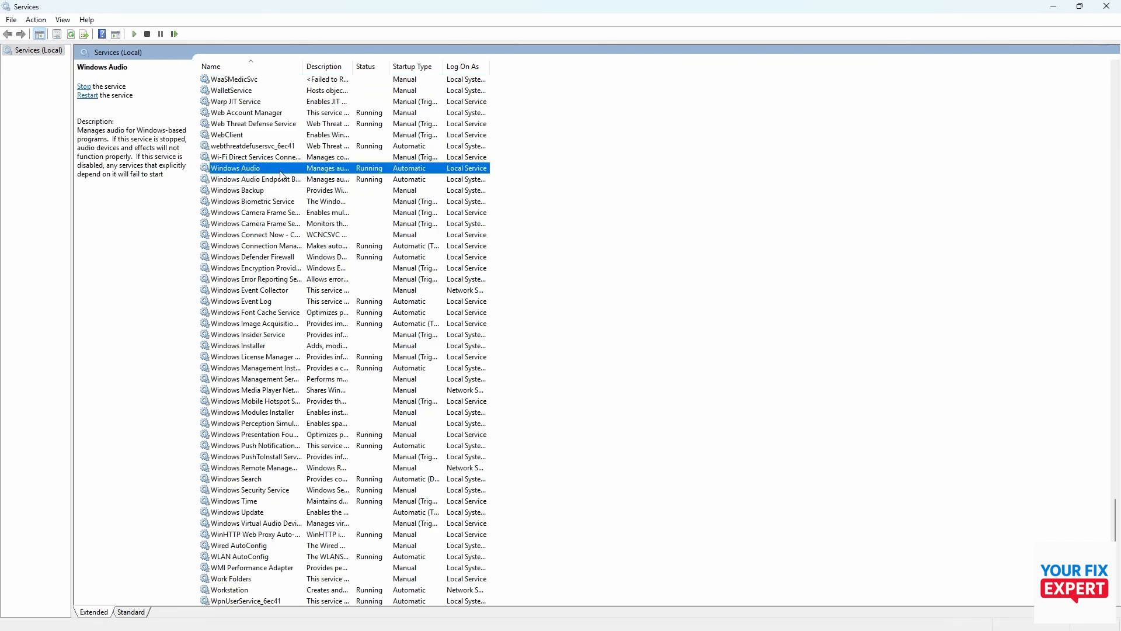
Bring up the Windows Audio service's actions menu with Stop and Restart available.
right_click(236, 168)
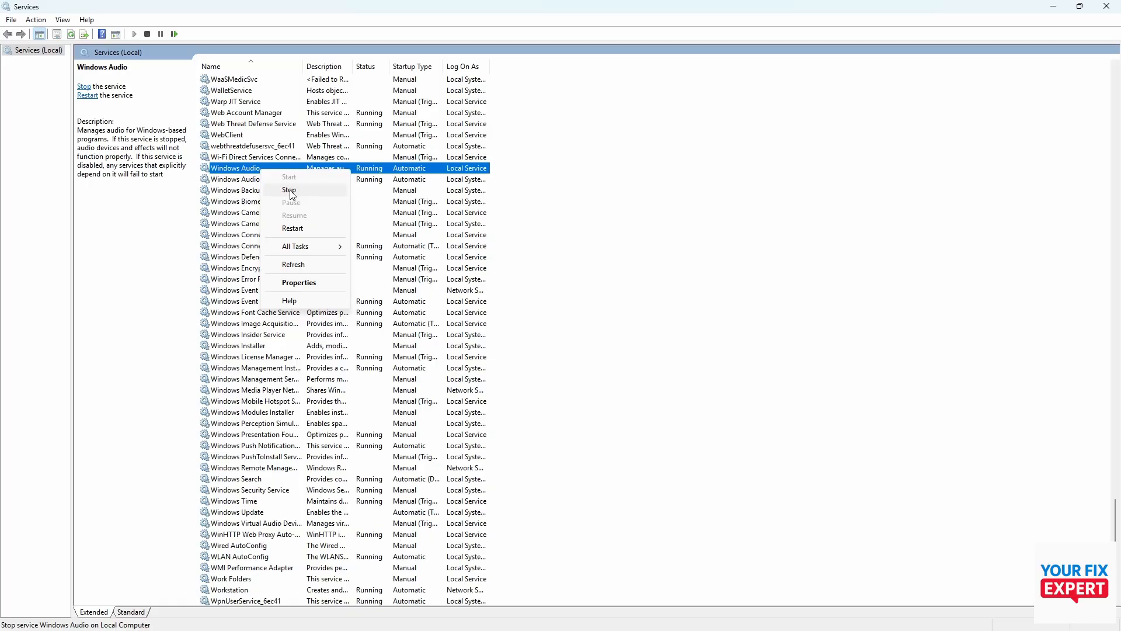
mouse_move(292, 215)
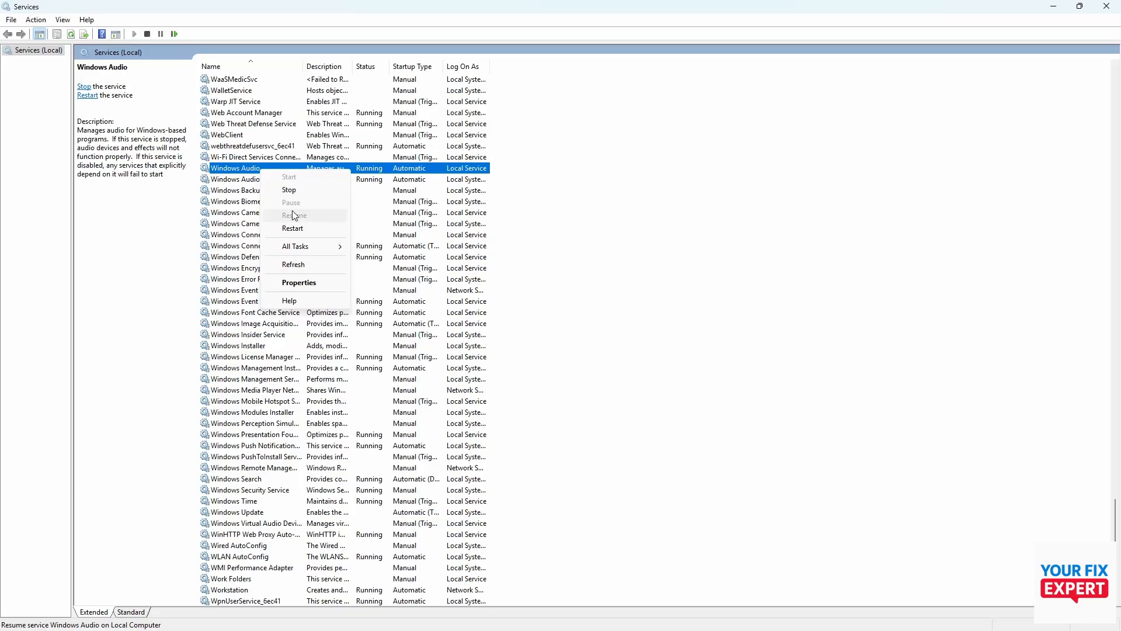
mouse_move(288, 189)
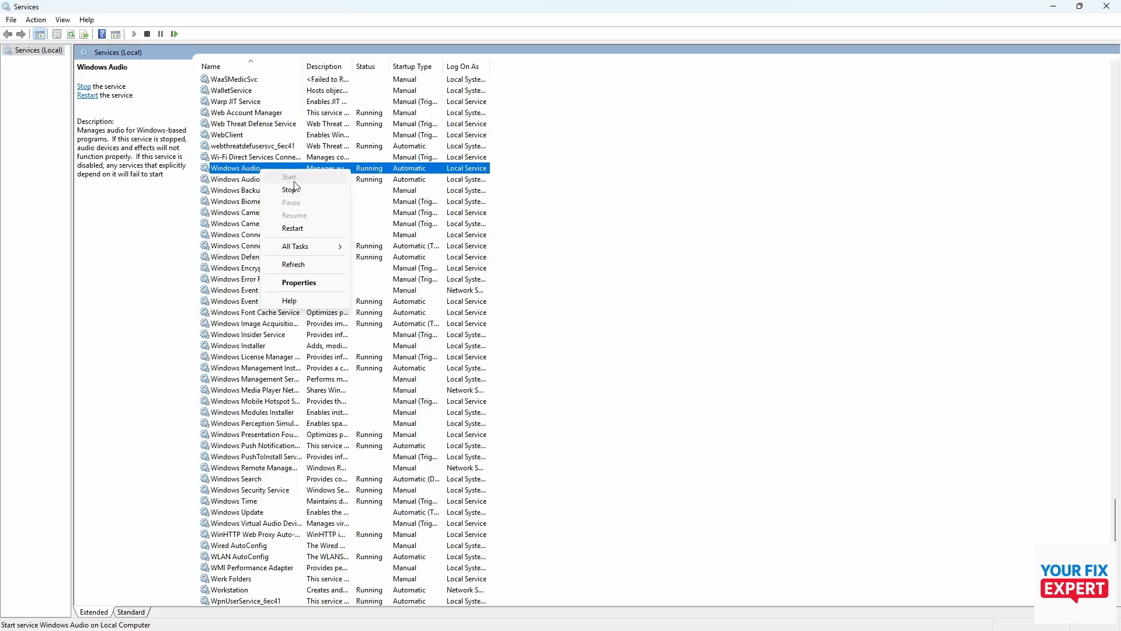
mouse_move(298, 283)
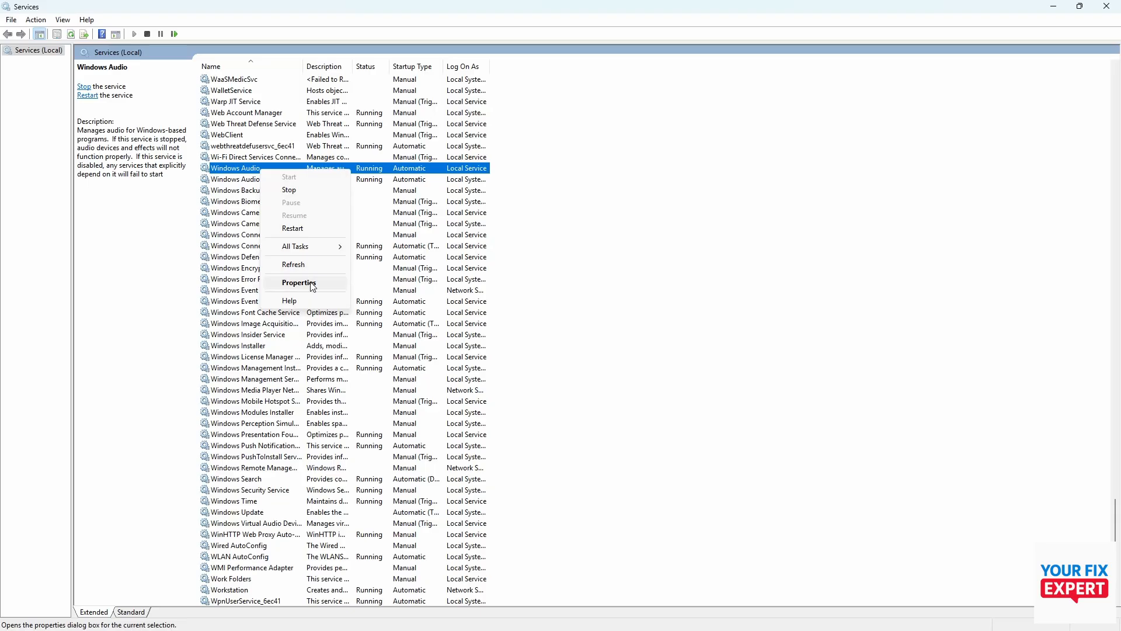
mouse_move(289, 189)
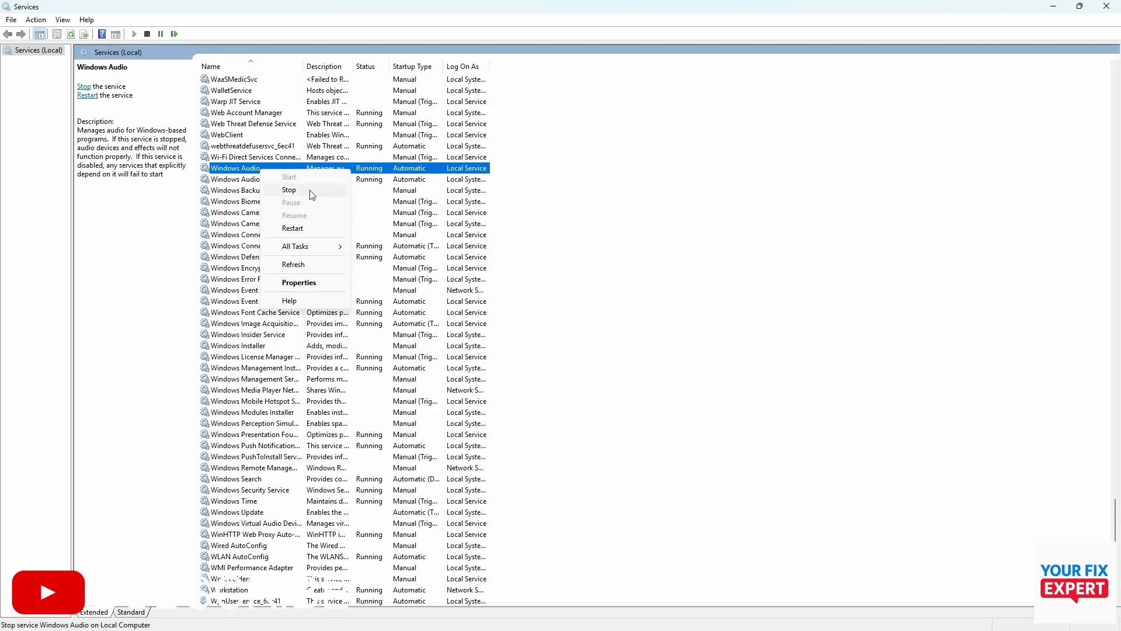
mouse_move(313, 180)
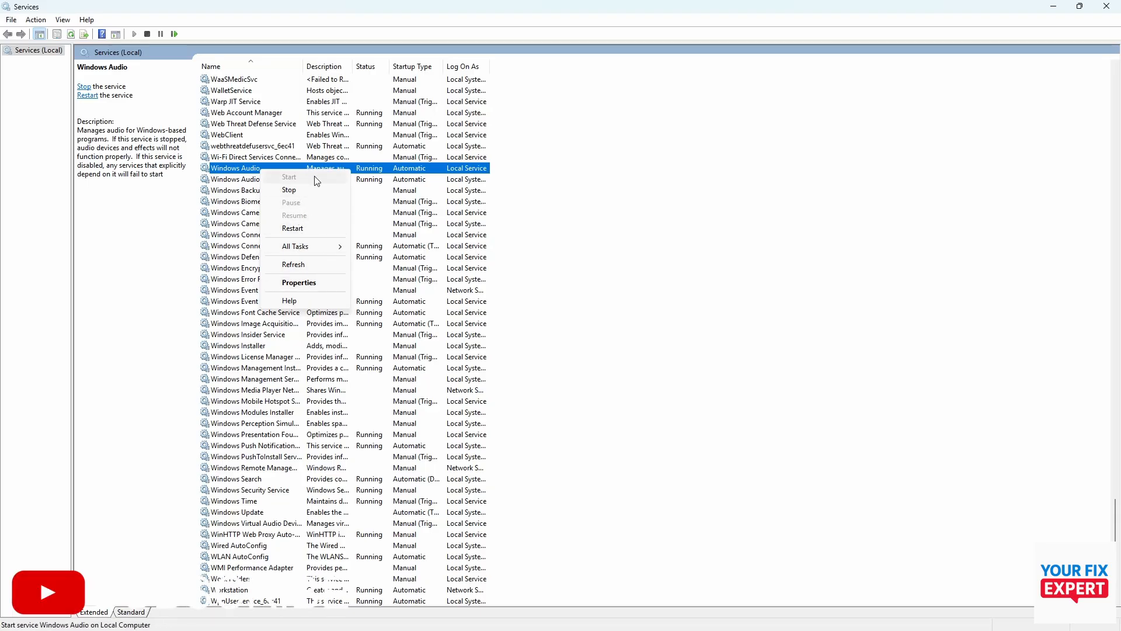